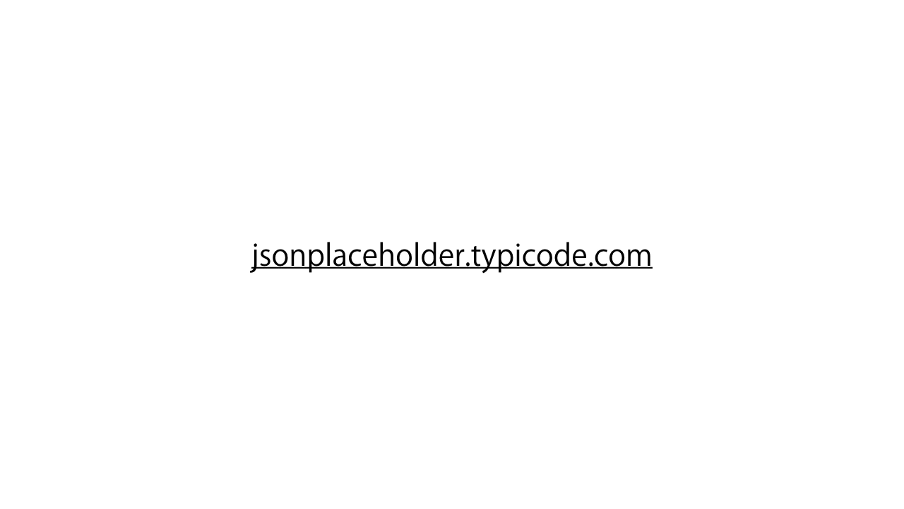
# Load jsonplaceholder.typicode.com in Chrome to show the fake REST API home page
pyautogui.click(451, 254)
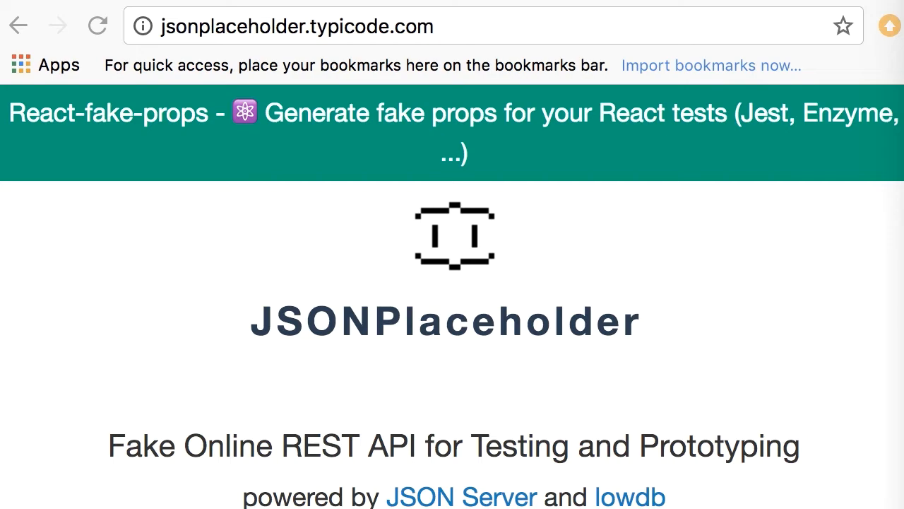
pyautogui.moveTo(775, 444)
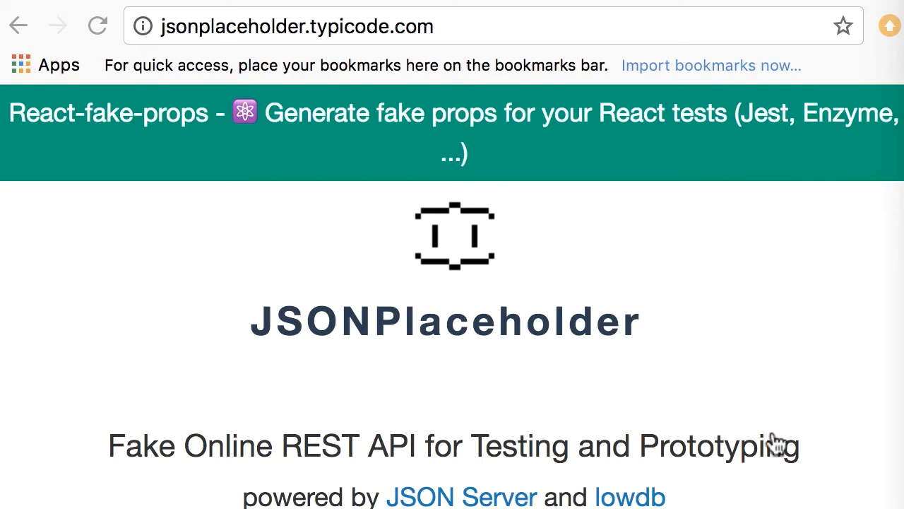
# Scroll down to the Resources list of posts, comments, albums, photos, todos and users
pyautogui.scroll(-3)
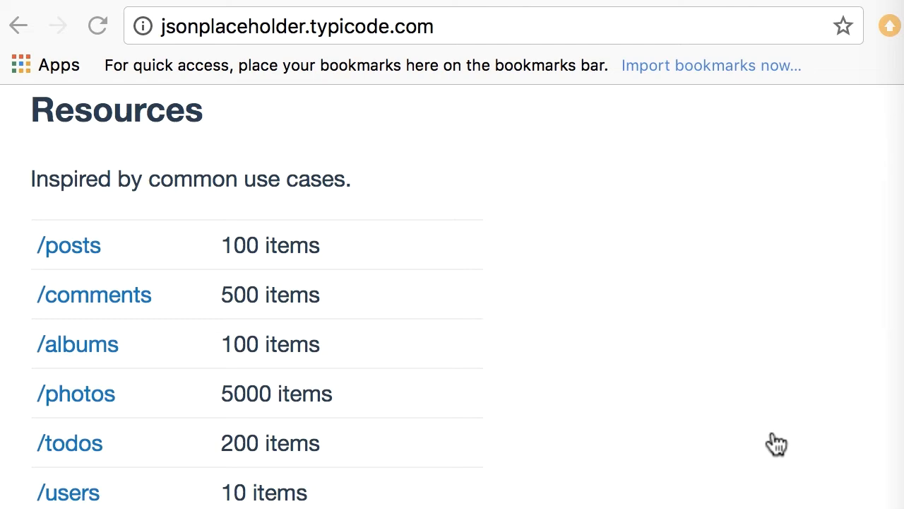
pyautogui.moveTo(101, 264)
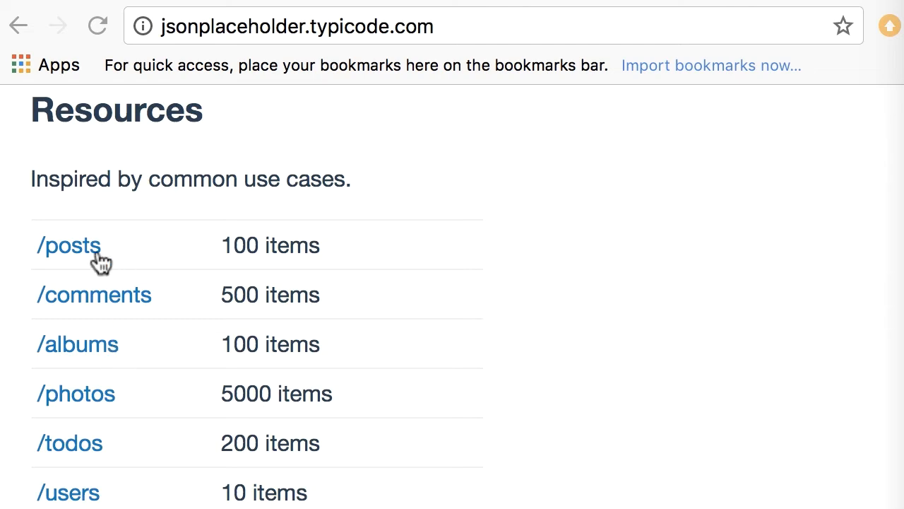
pyautogui.moveTo(113, 363)
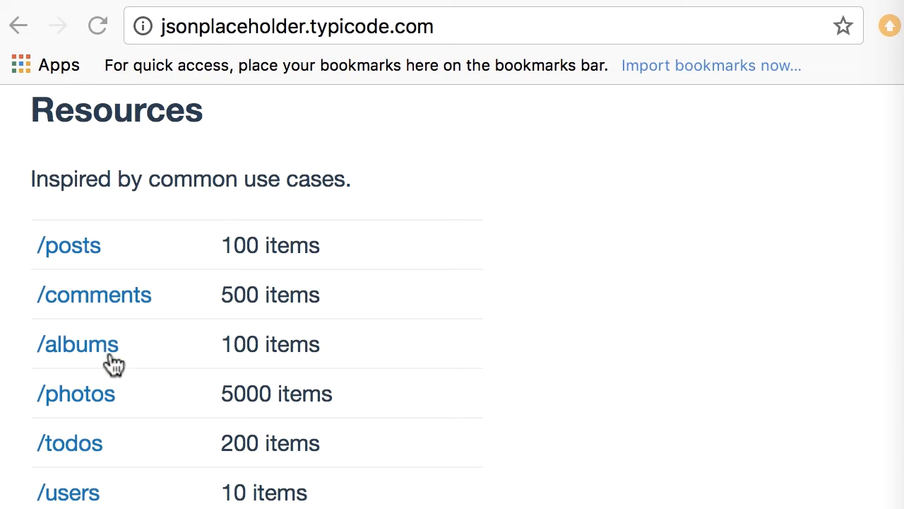
pyautogui.moveTo(92, 502)
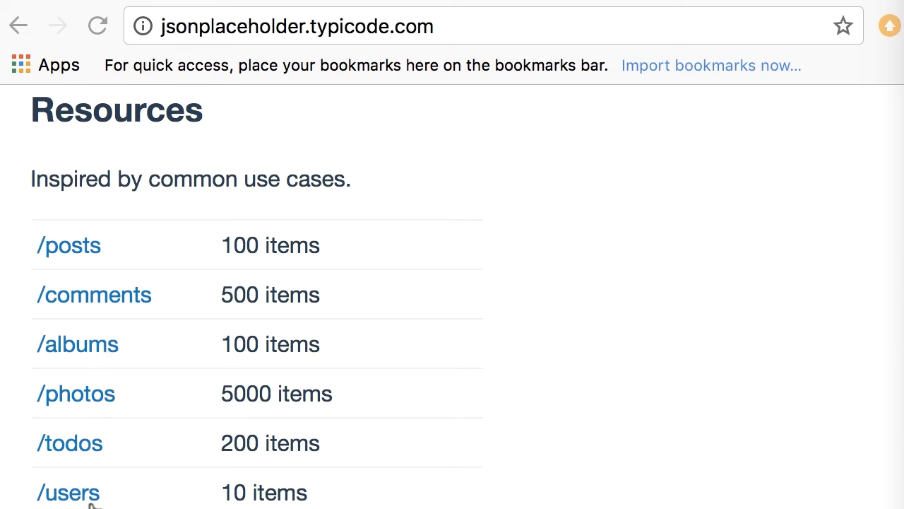
pyautogui.moveTo(247, 237)
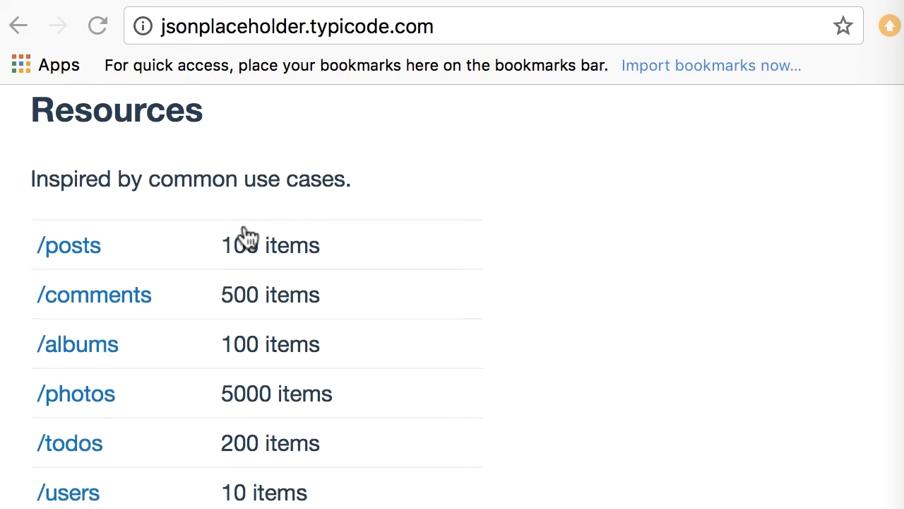
# Follow the /posts link to show the JSON array of posts with userId, id, title and body
pyautogui.click(68, 245)
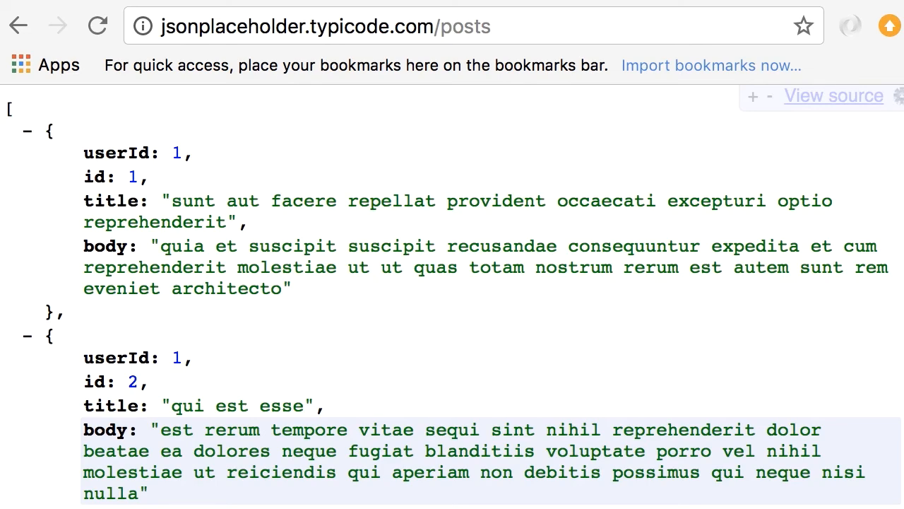
pyautogui.click(318, 27)
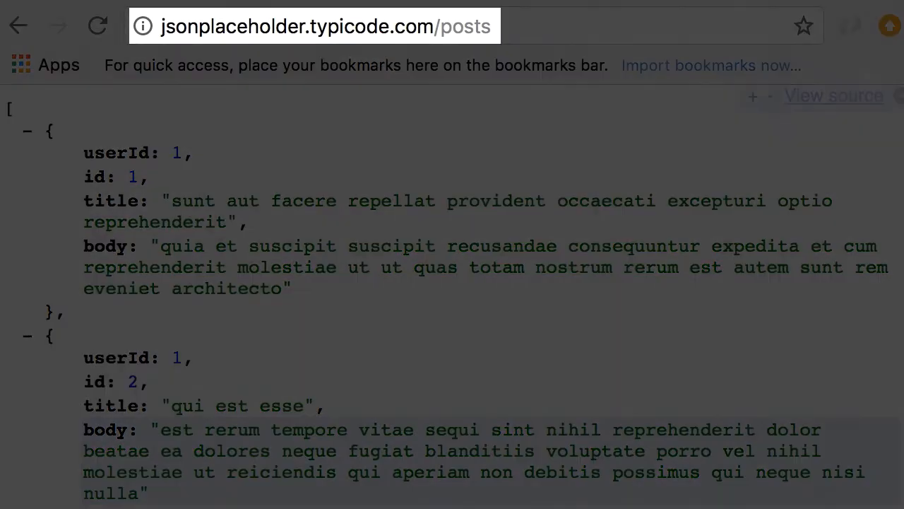